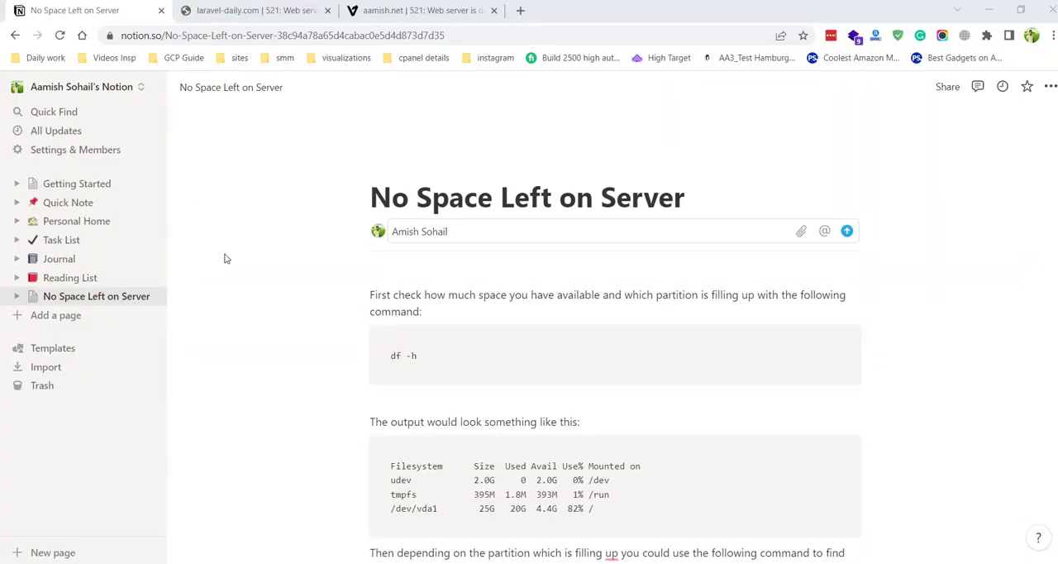
mouse_move(246, 256)
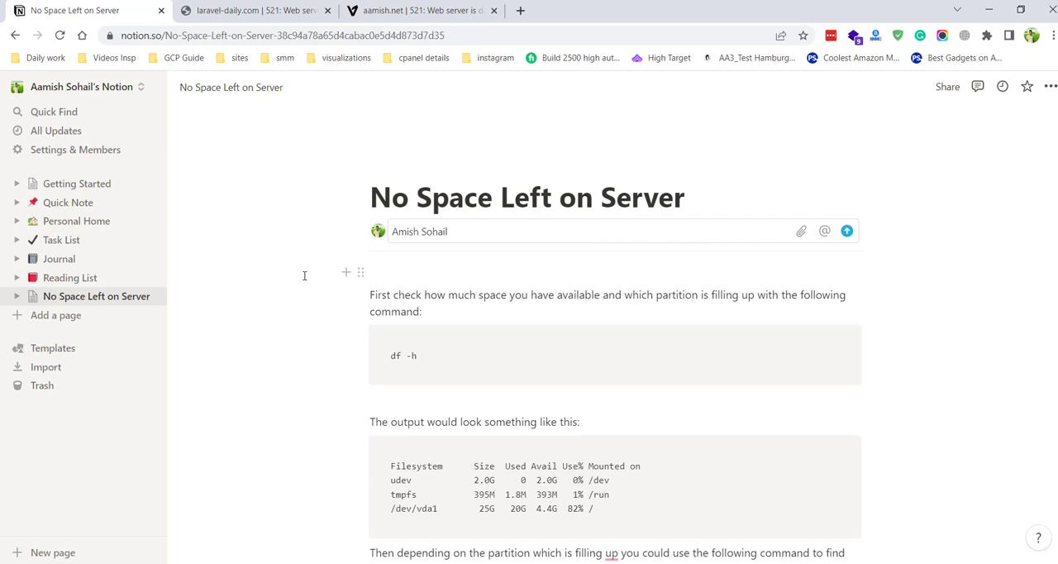
Check the second site's server-down error, then return to the disk space notes page
click(616, 196)
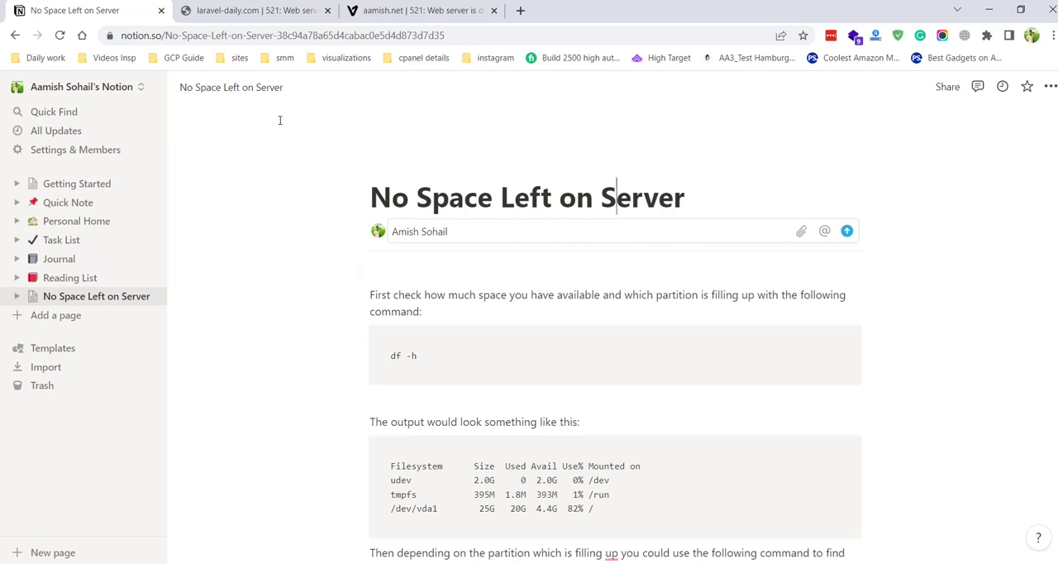
click(422, 10)
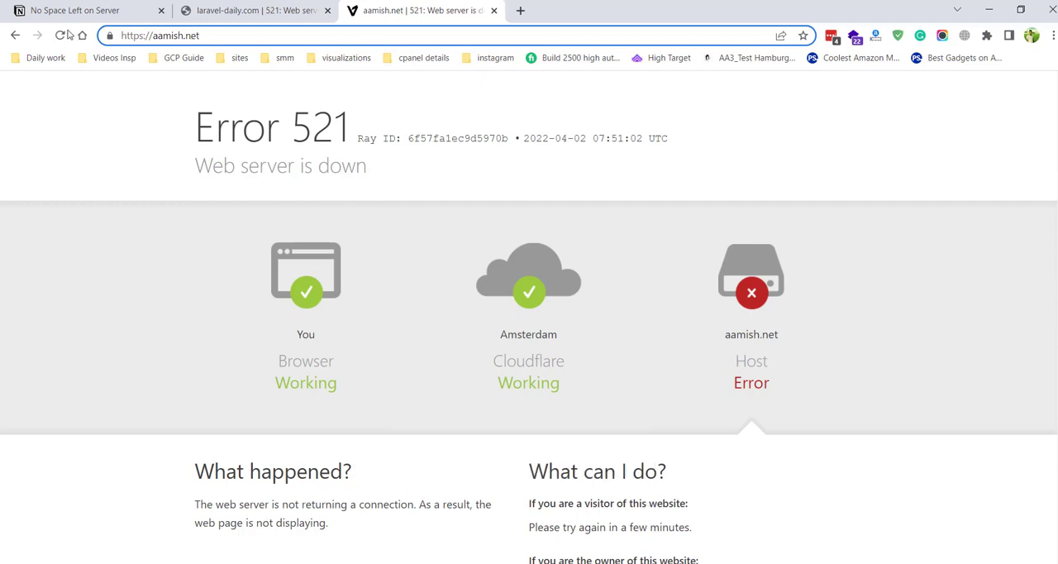
click(254, 10)
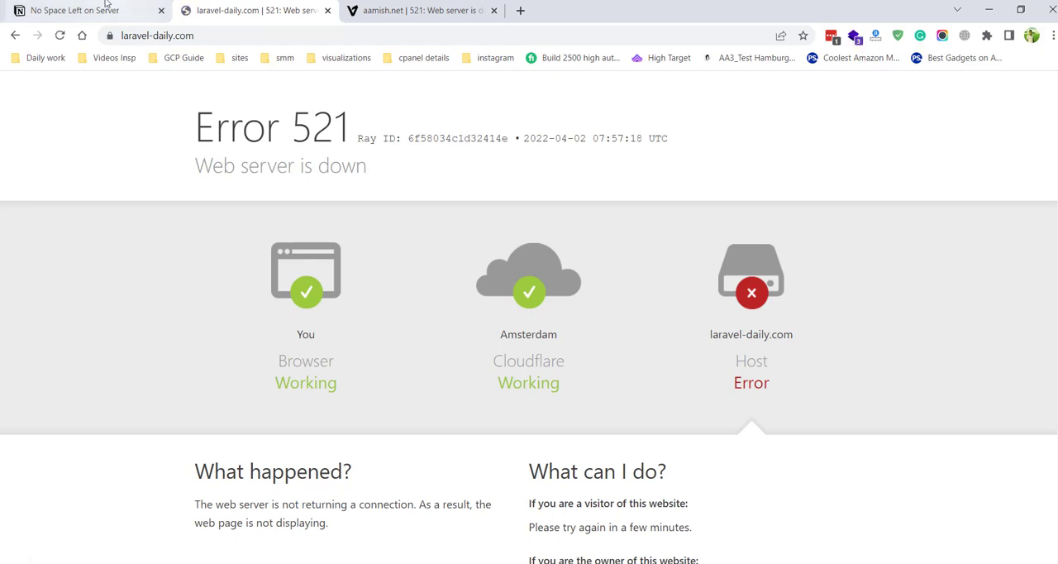
click(74, 10)
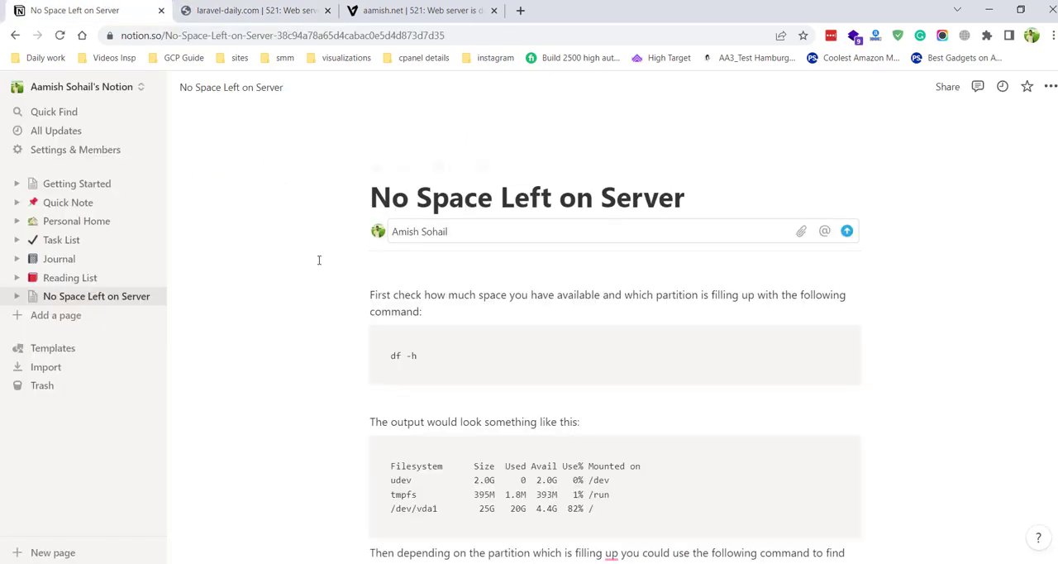
mouse_move(282, 279)
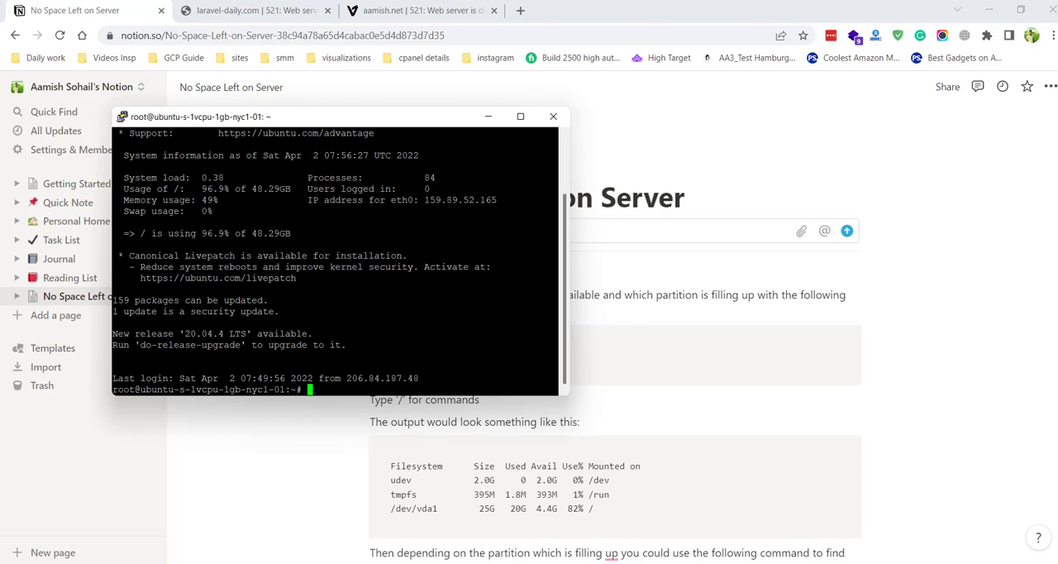
Open the PuTTY server session and enter 'df -h' from the notes
double_click(172, 232)
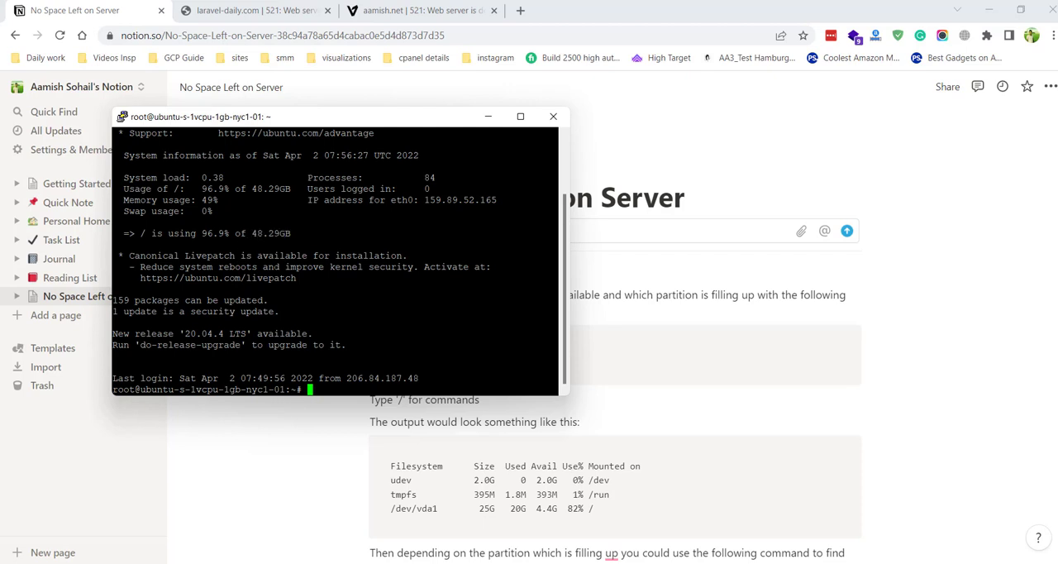
click(552, 116)
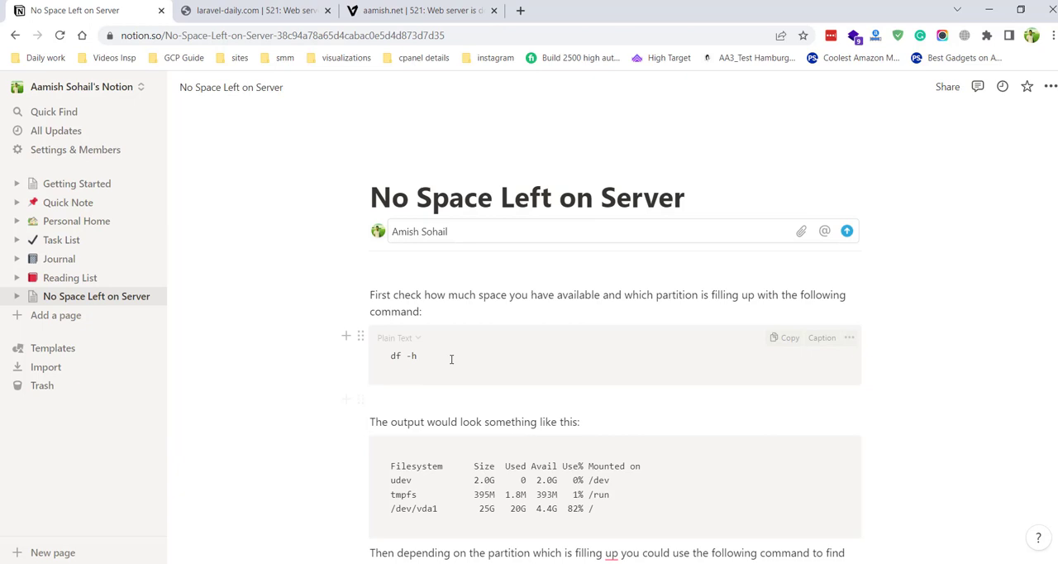
mouse_move(425, 356)
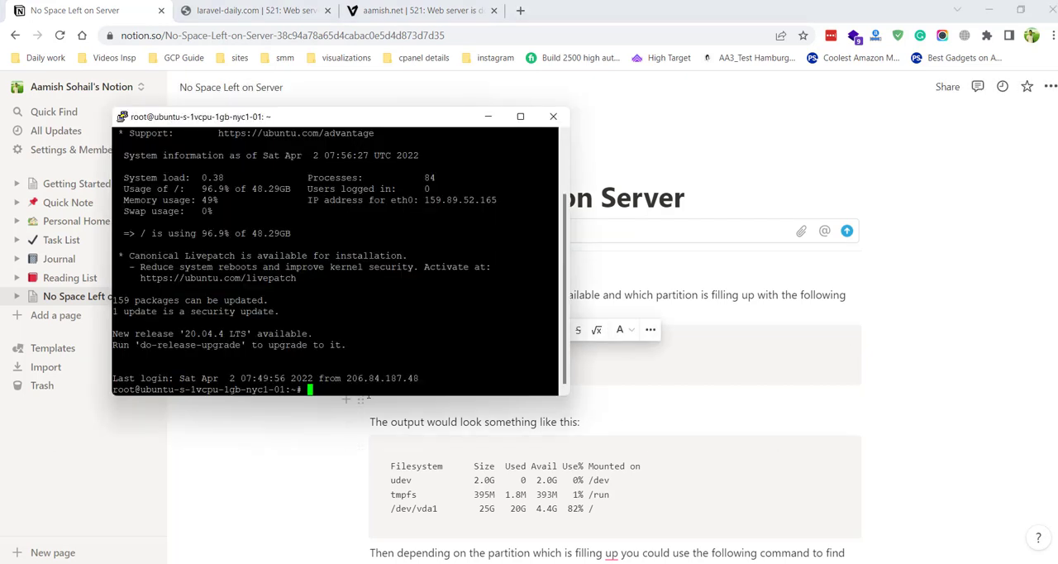
text(df -h)
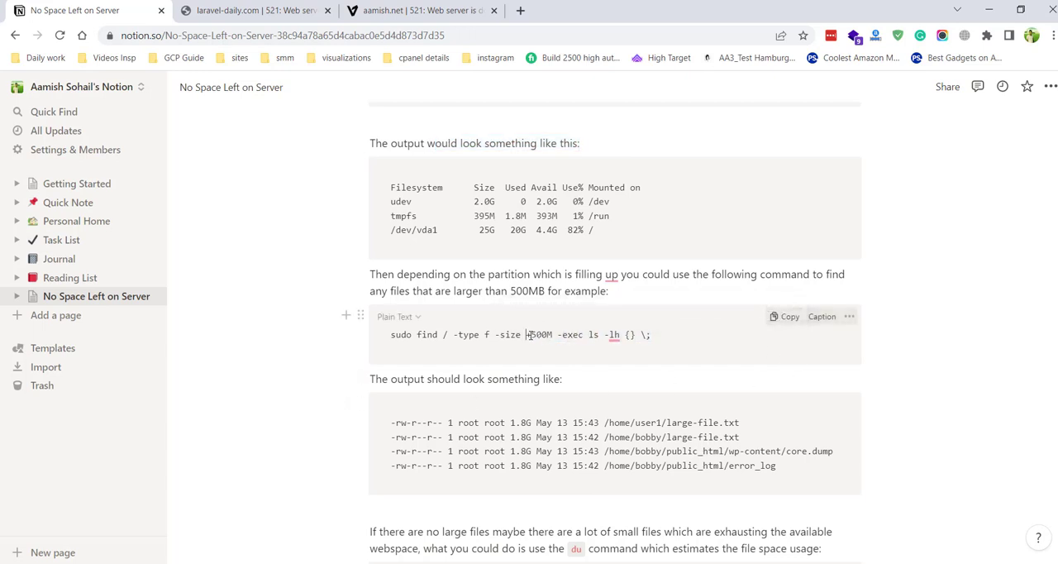
Select the full 'sudo find / -type f -size +500M' command line in the notes
double_click(537, 335)
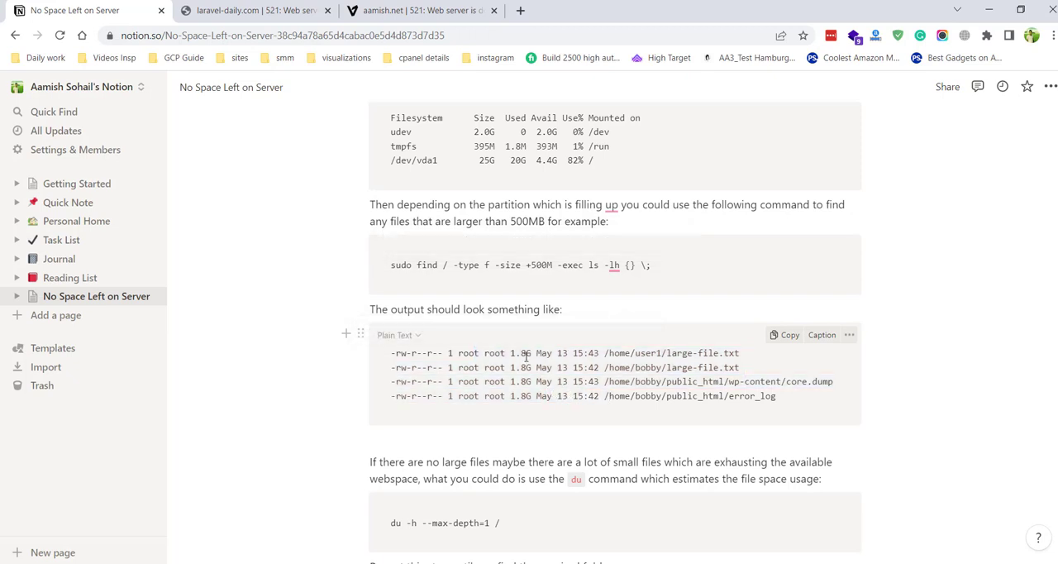
double_click(469, 352)
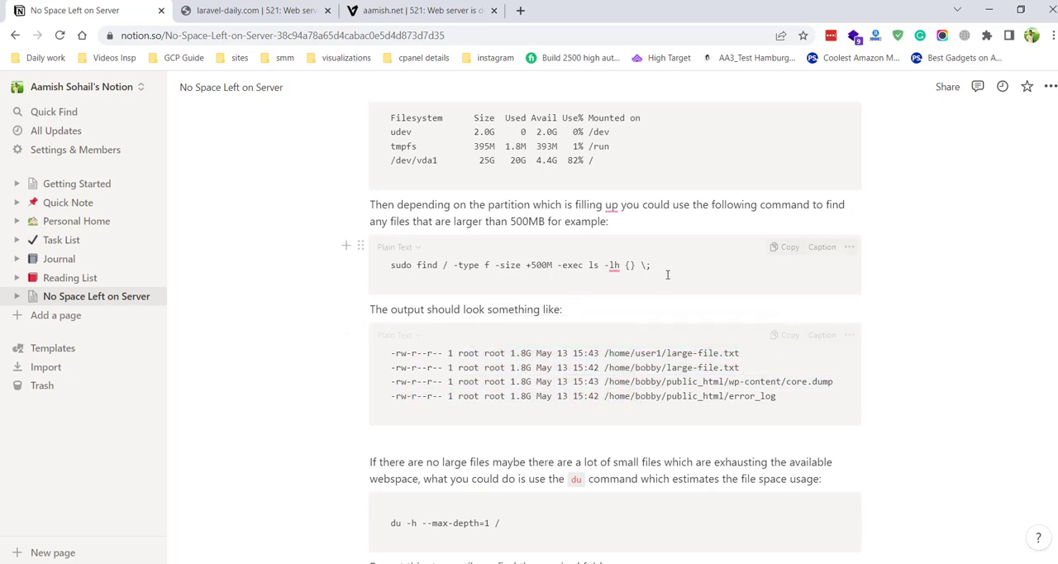
triple_click(520, 265)
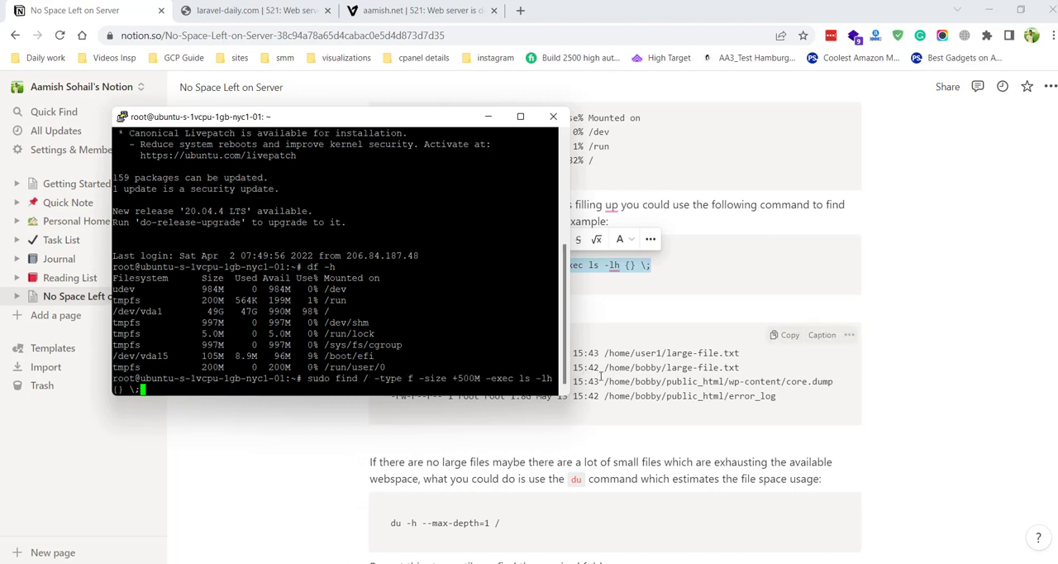
Run the over-500MB file search, finding swap.1, projects.zip and mlocate.db, and revisit the guide
key(Return)
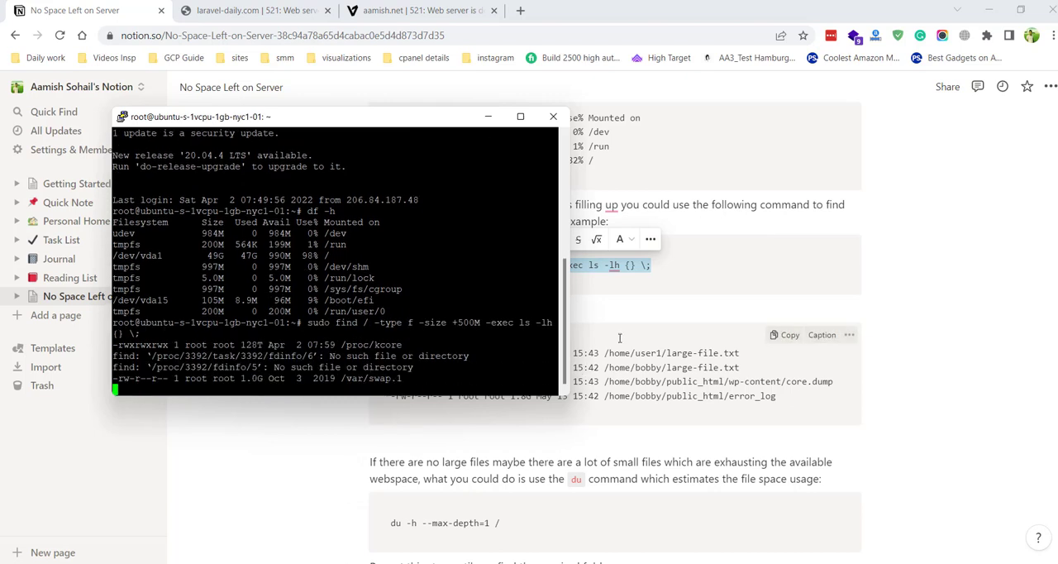
click(553, 116)
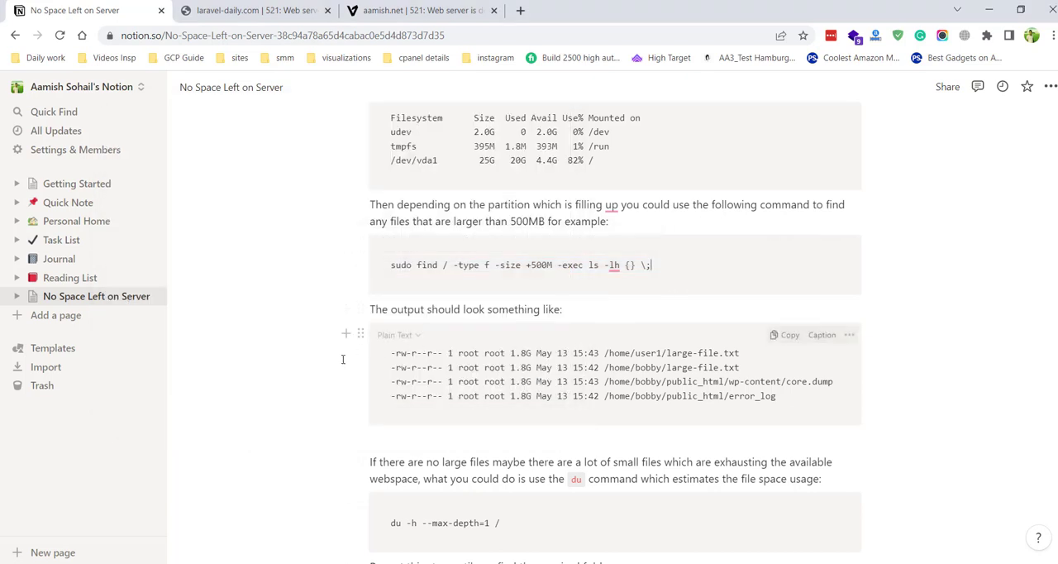
mouse_move(310, 376)
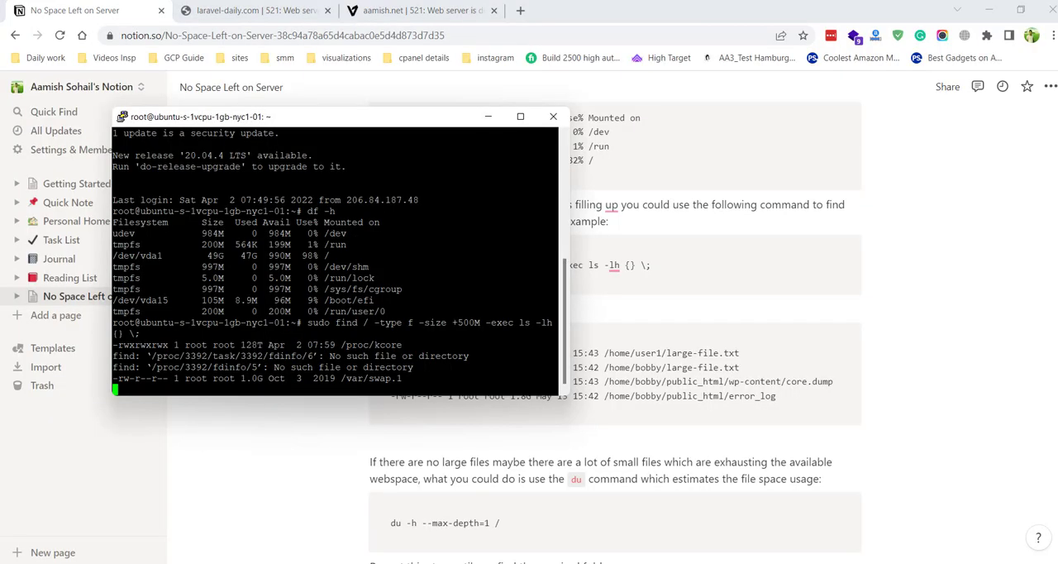
double_click(466, 323)
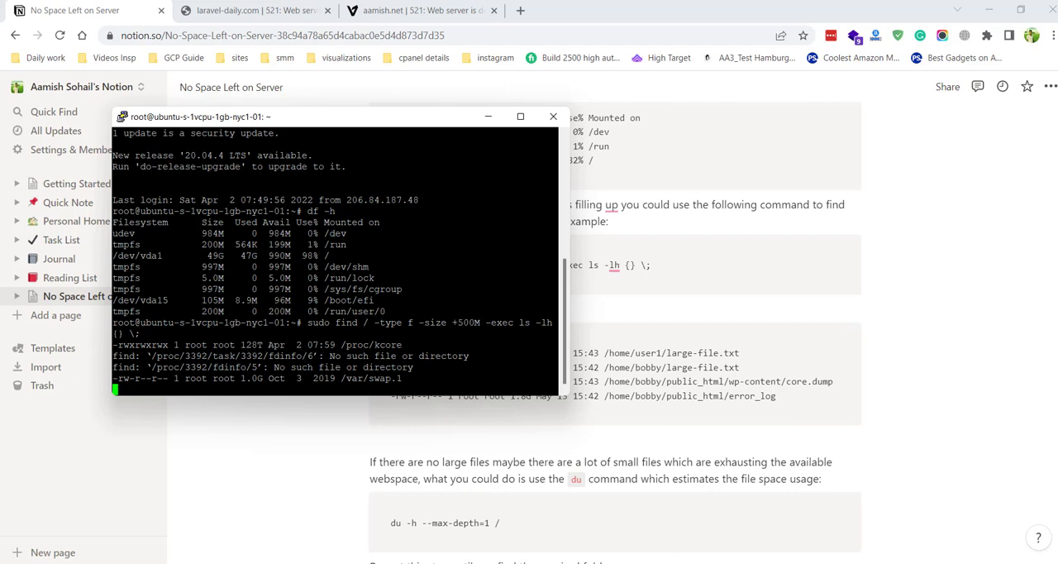
double_click(371, 378)
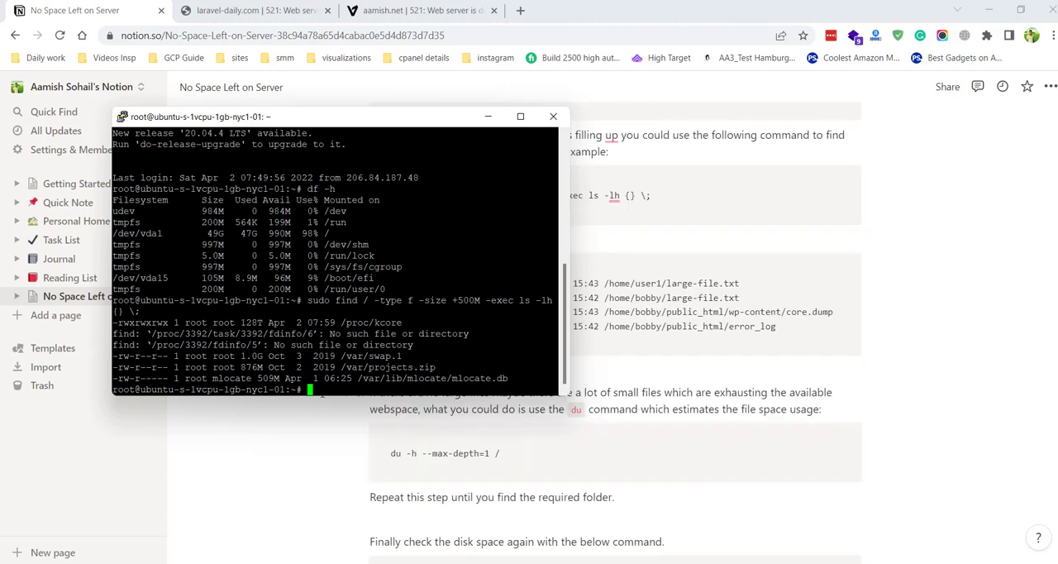
click(553, 116)
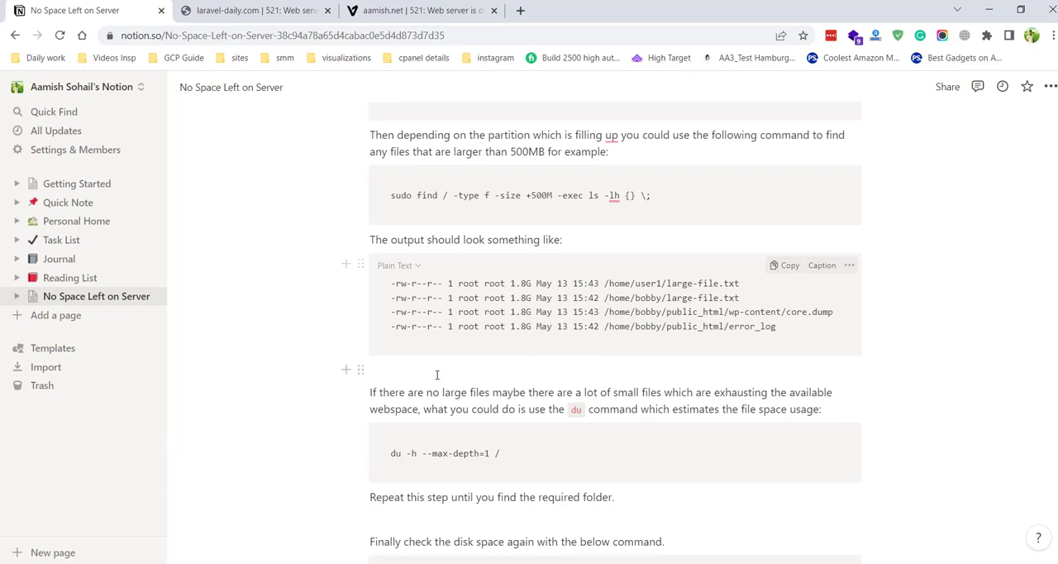
Run 'du -h --max-depth=1 /', showing /var at 45G, then 'cd ..' to root
scroll(down, 3)
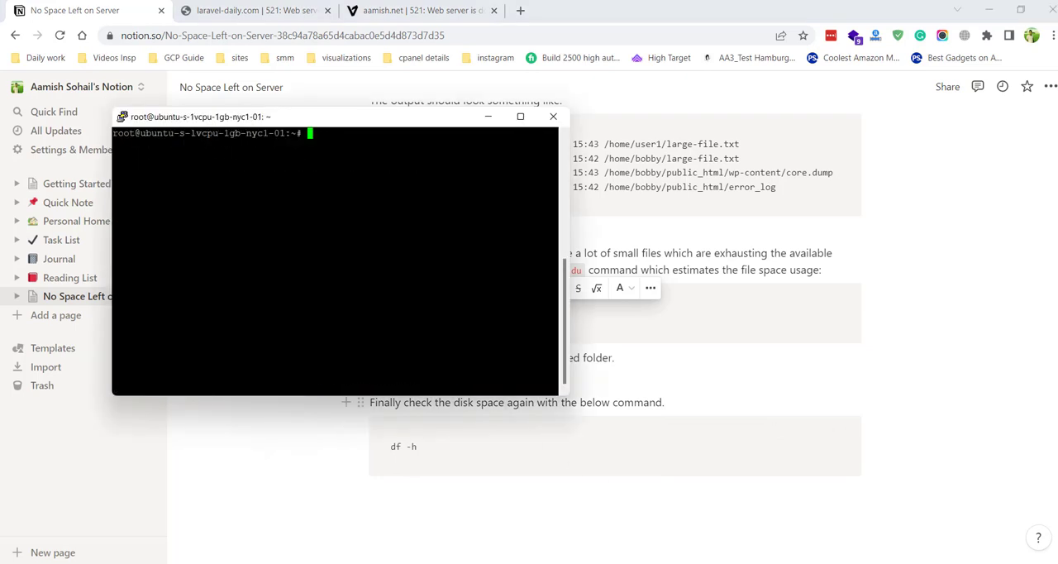
text(du -h --max-depth=1 /)
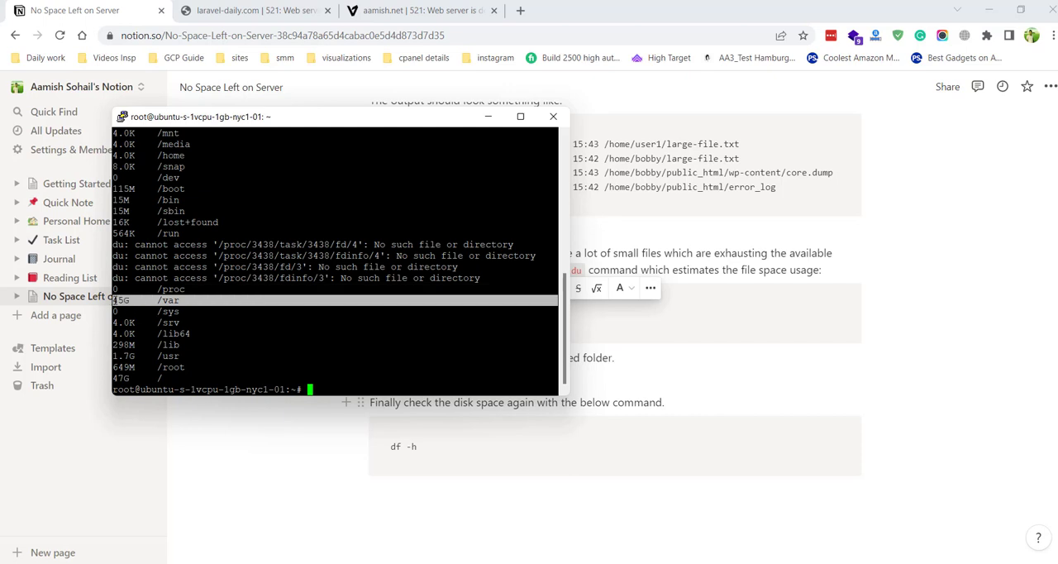
text(cd ..)
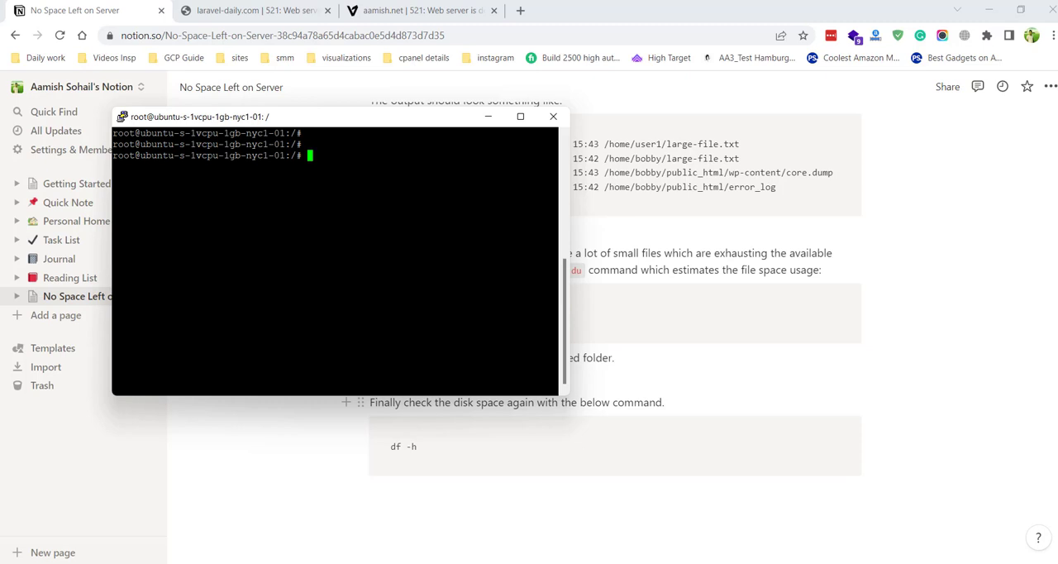
Enter /var, run du -h --max-depth=1 showing www at 39G, and start 'cd www'
text(cd /var)
text(du -h --max-depth=1)
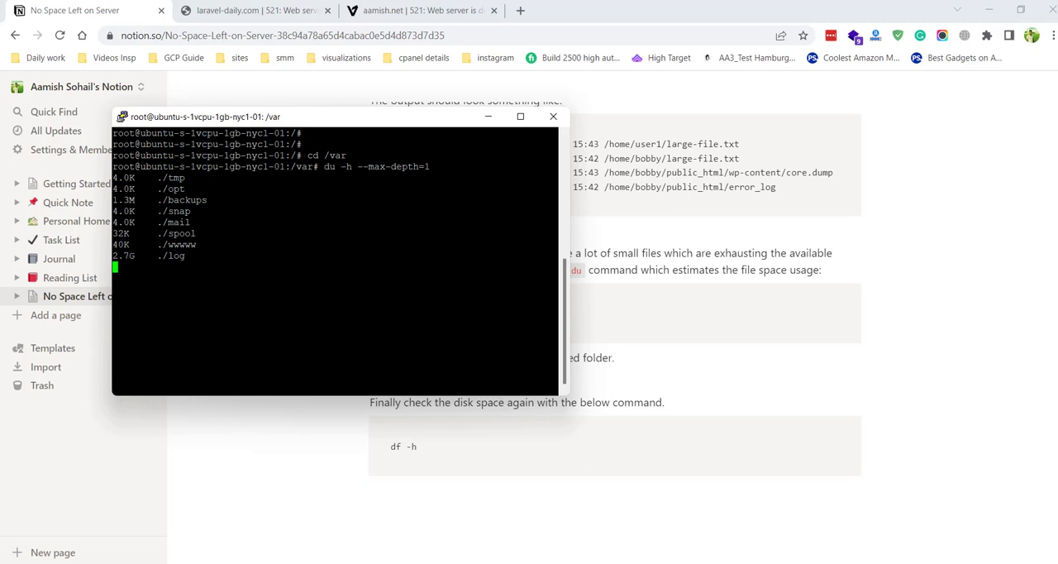
double_click(305, 167)
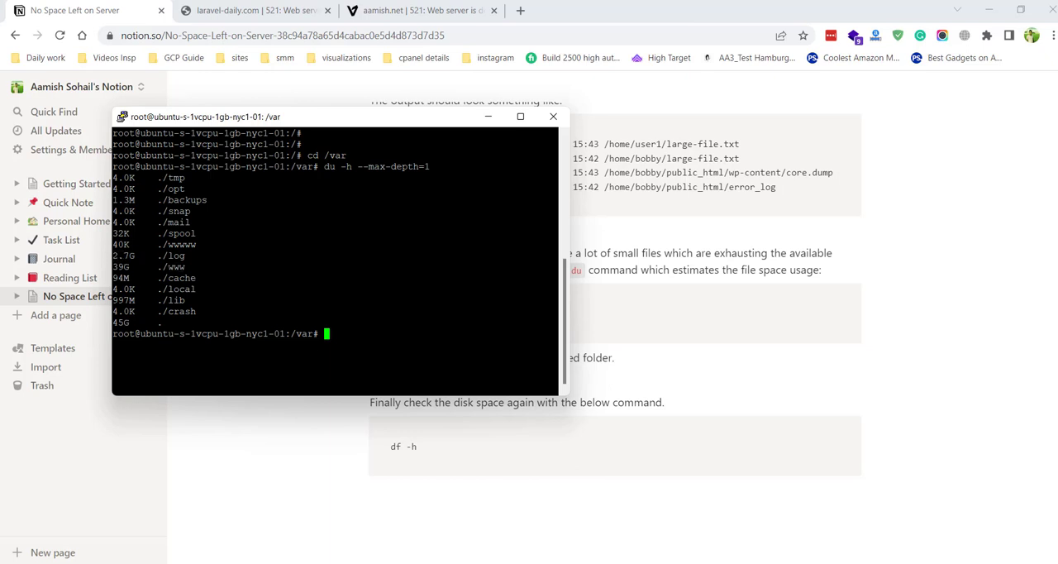
text(cd www)
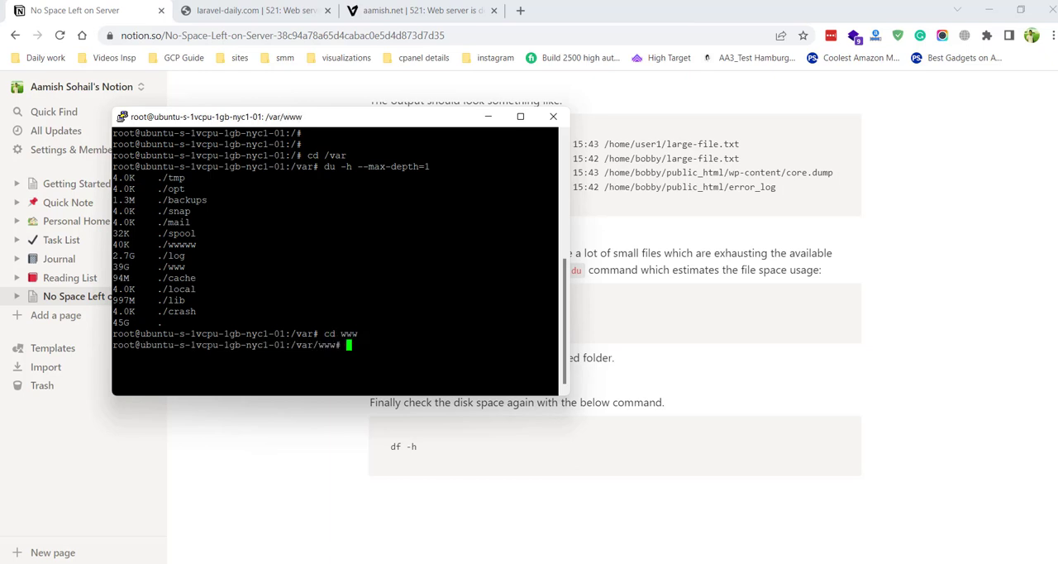
Drill from www into smdb.aamish.net/storage with du, tracing 37G to tmdb
text(cd www)
text(du -h --max-depth=1)
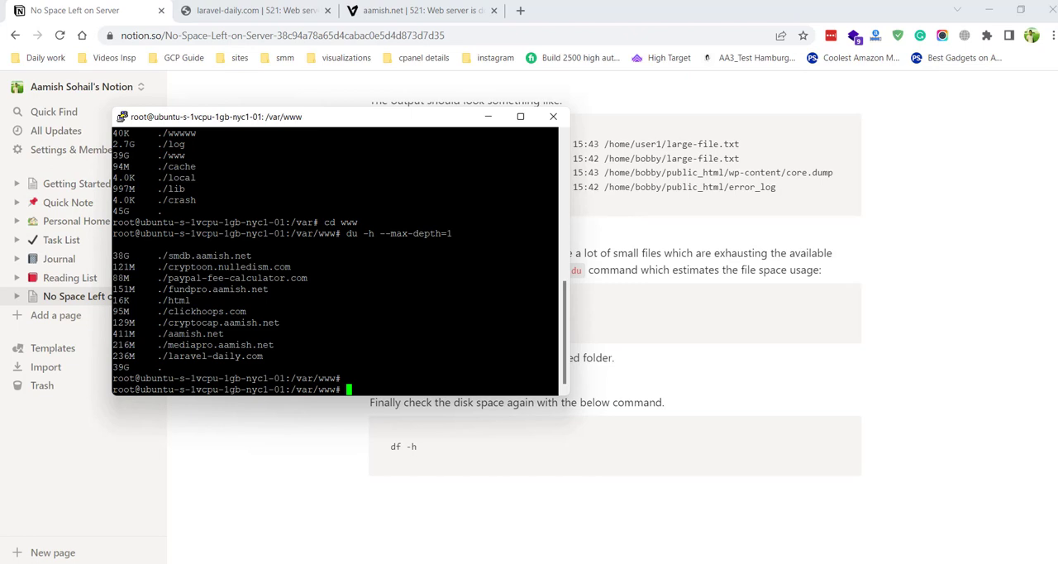
text(cd smdb.aamish.net)
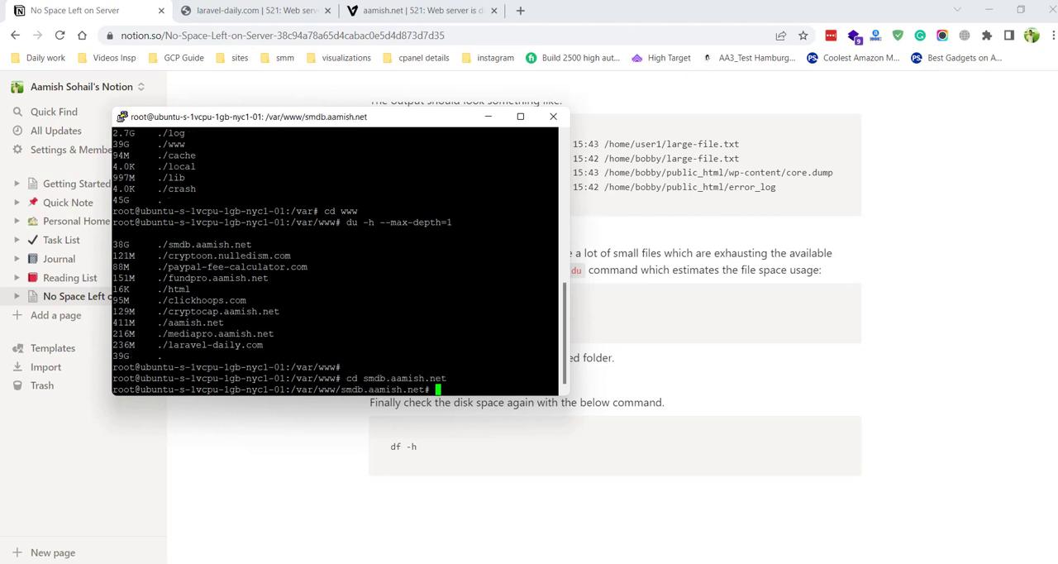
text(du -h --max-depth=1)
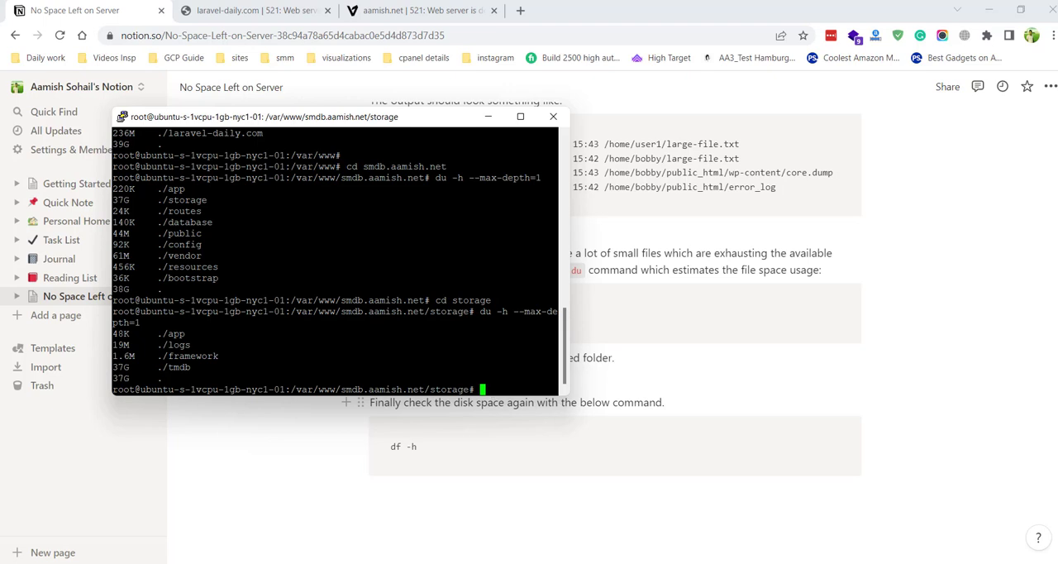
List tmdb's hex subfolders, return to storage, and begin typing 'sudo rm'
text(cd tmdb)
text(ls)
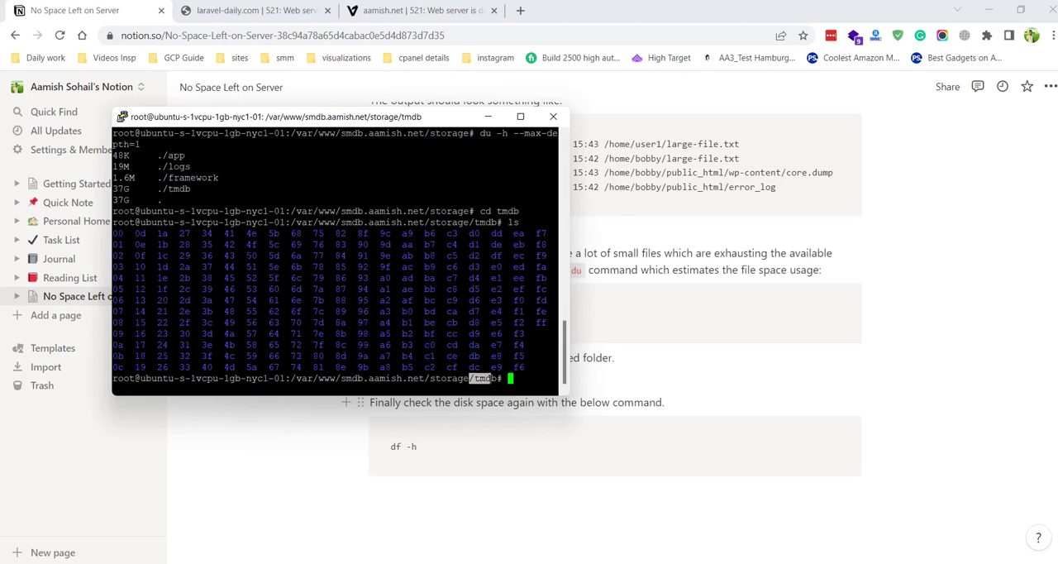
text(cd ..)
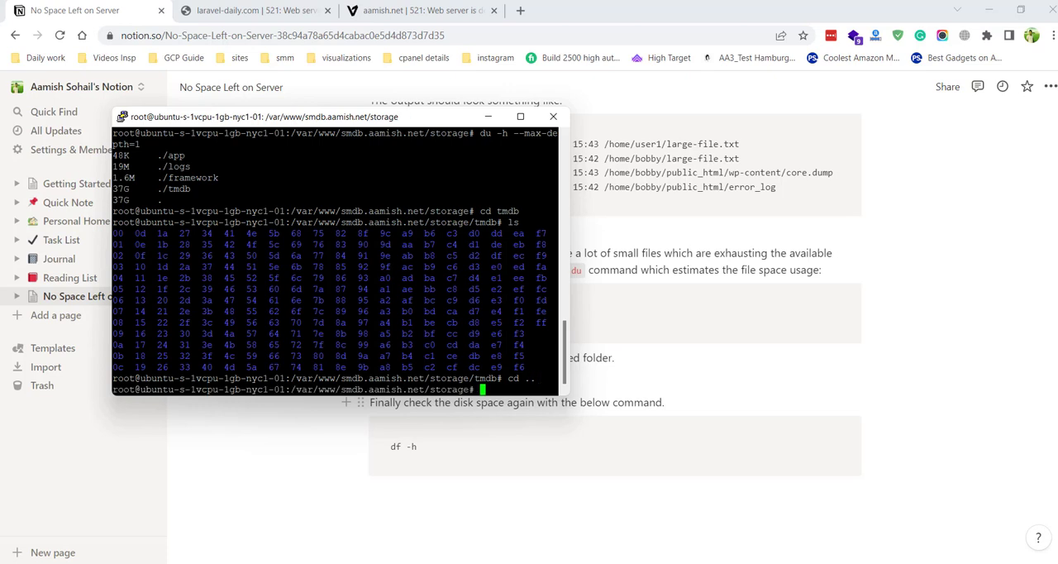
text(sudo rm)
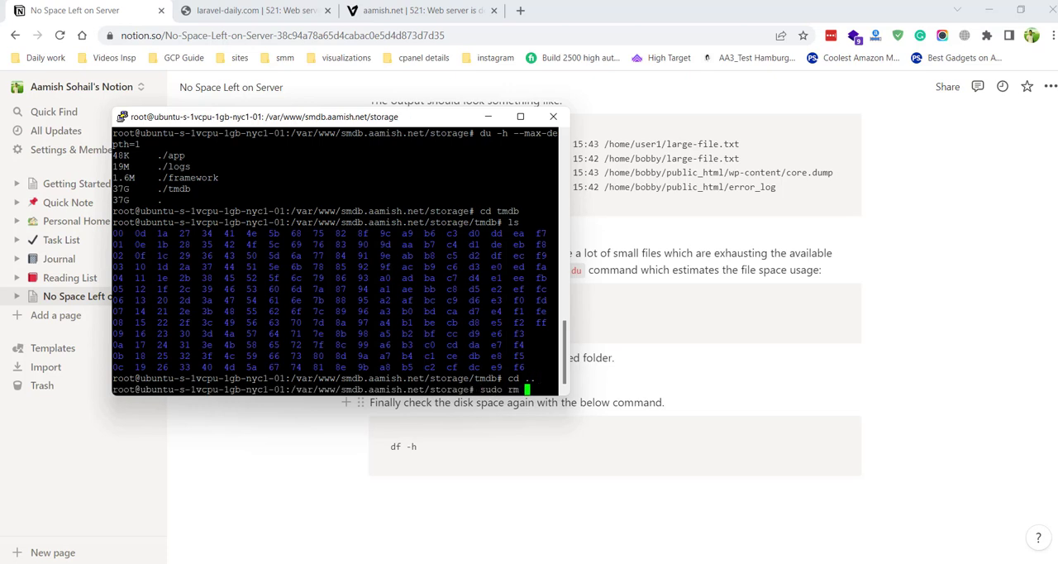
Add '-R' to the rm command and select the guide's final df -h command
text(-R)
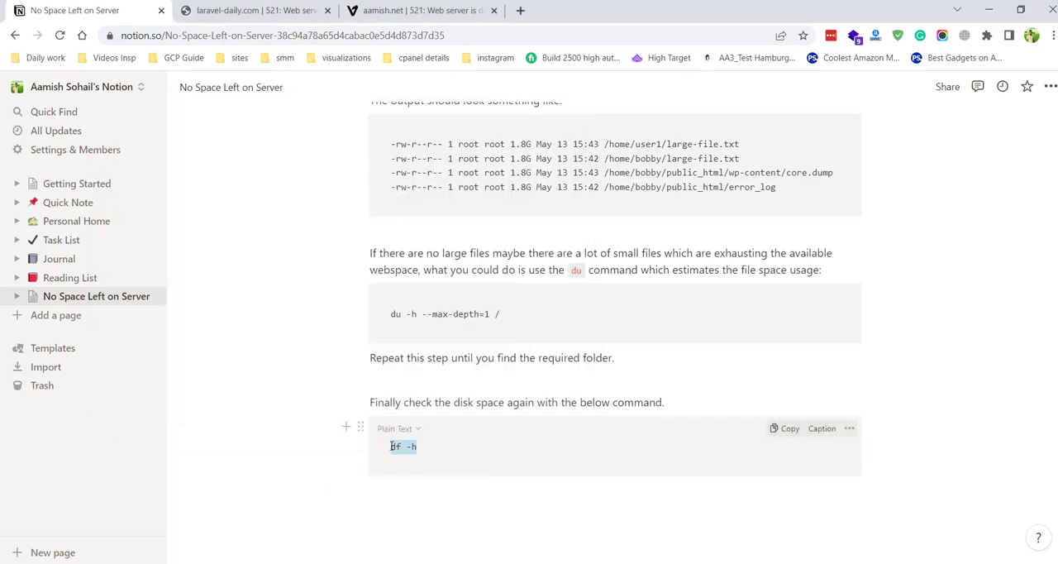
drag(418, 446, 390, 447)
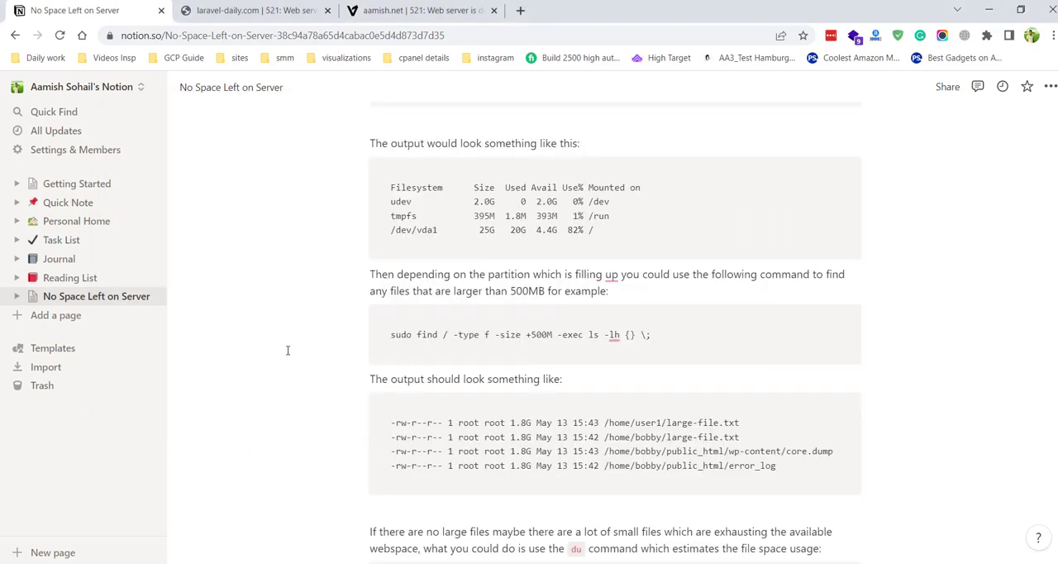
scroll(down, 3)
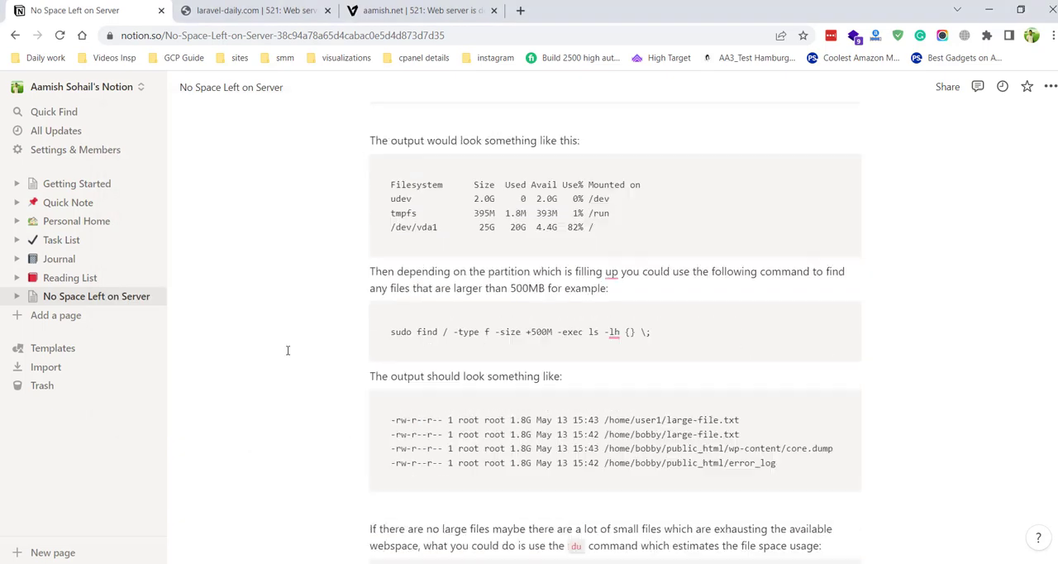